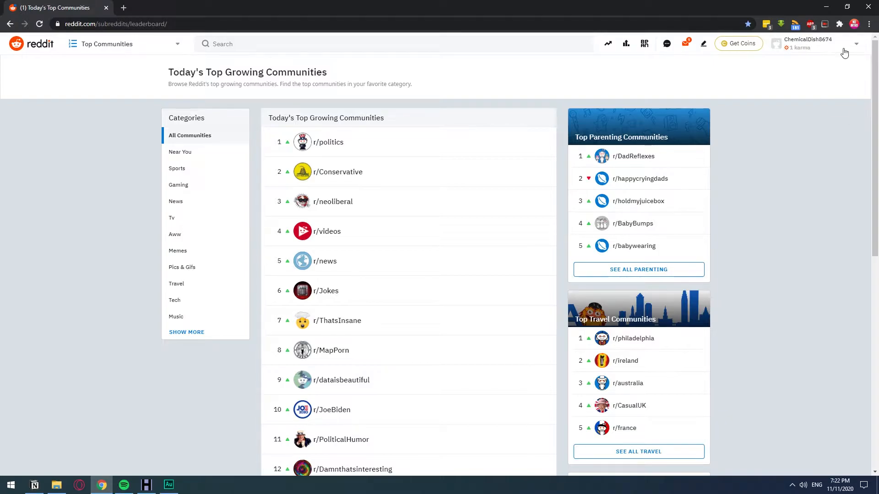
pyautogui.moveTo(830, 76)
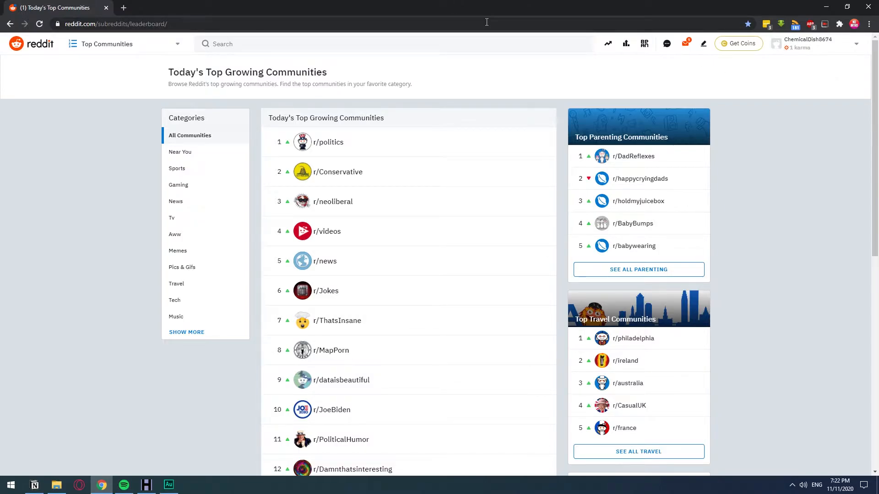
# Step: From the feeds and communities dropdown, choose Create Community under Other
pyautogui.click(132, 23)
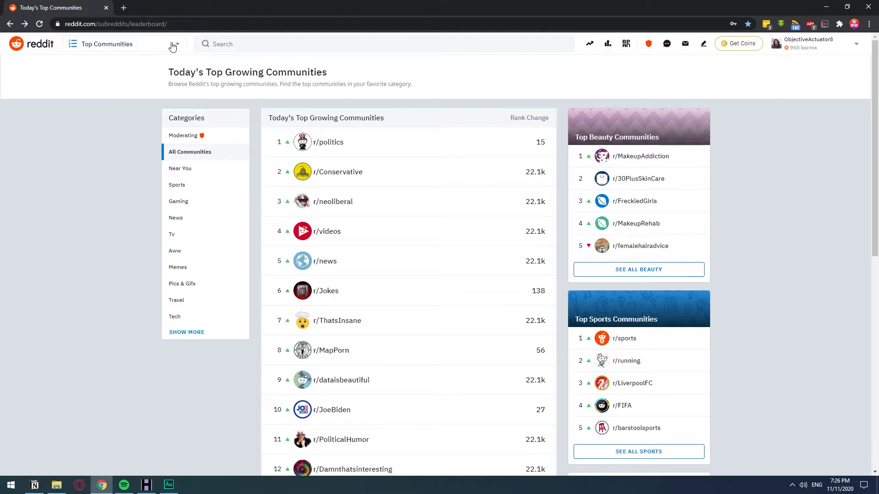
pyautogui.click(176, 44)
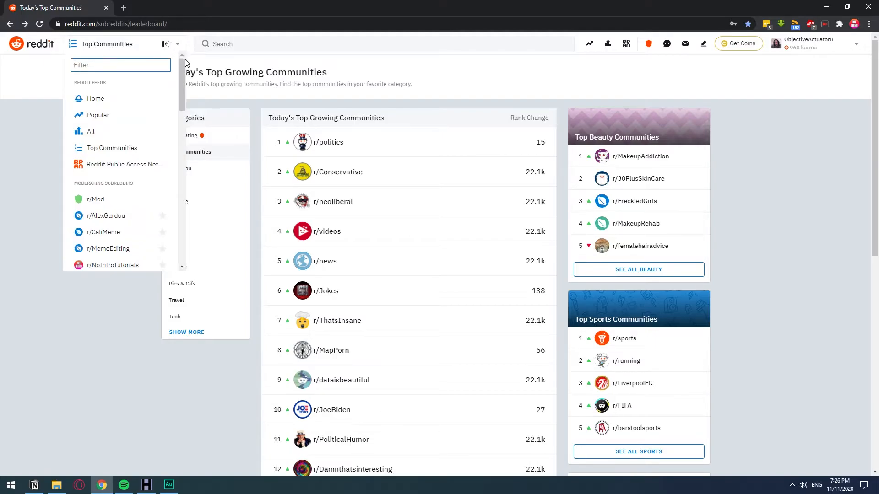
pyautogui.scroll(-3)
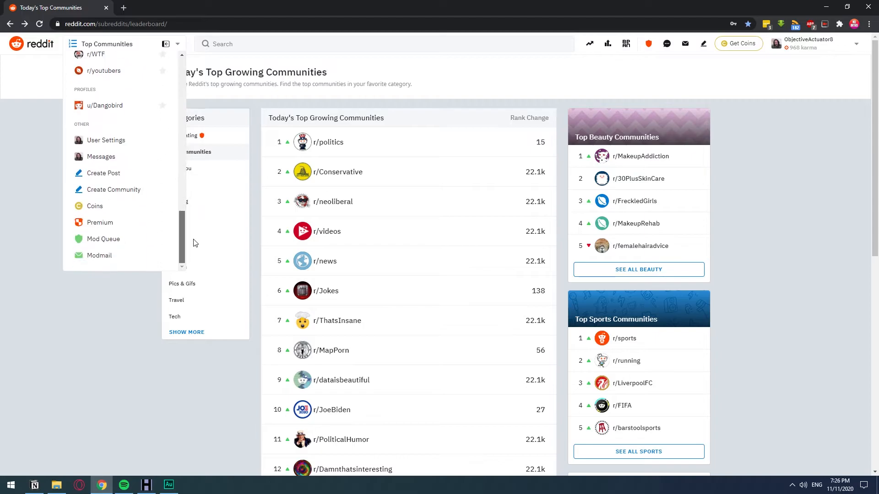
pyautogui.moveTo(114, 193)
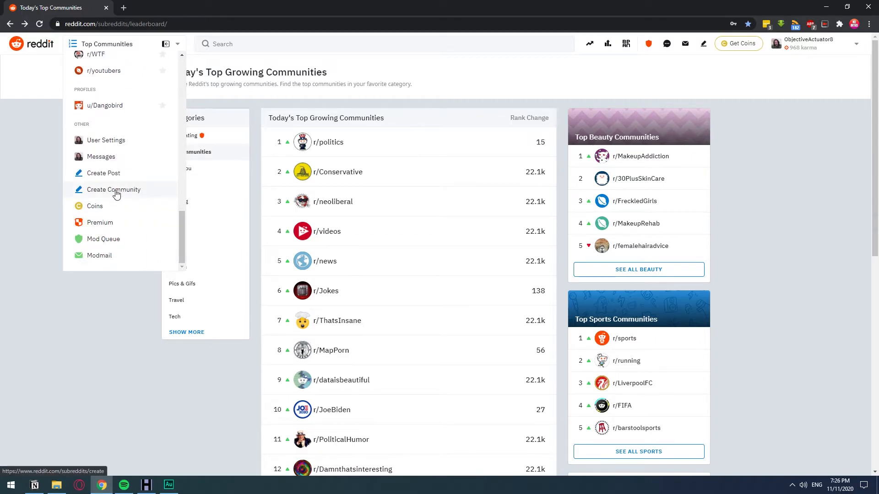
pyautogui.click(113, 190)
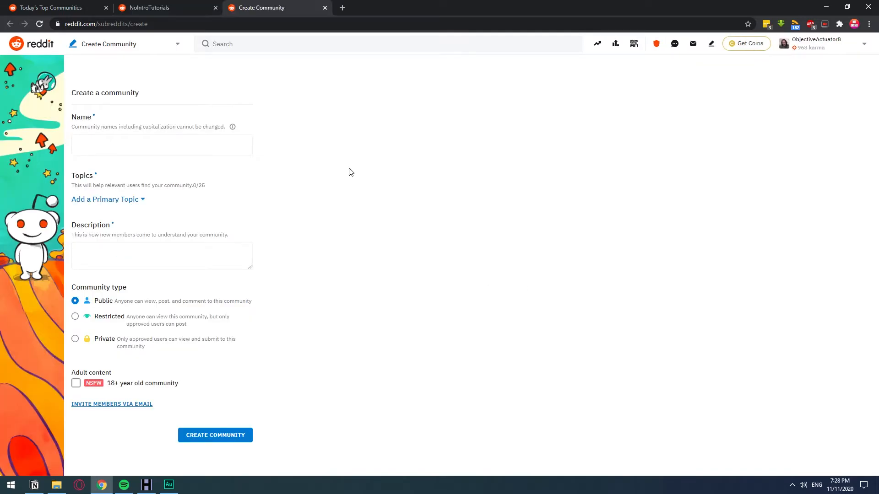
pyautogui.moveTo(131, 198)
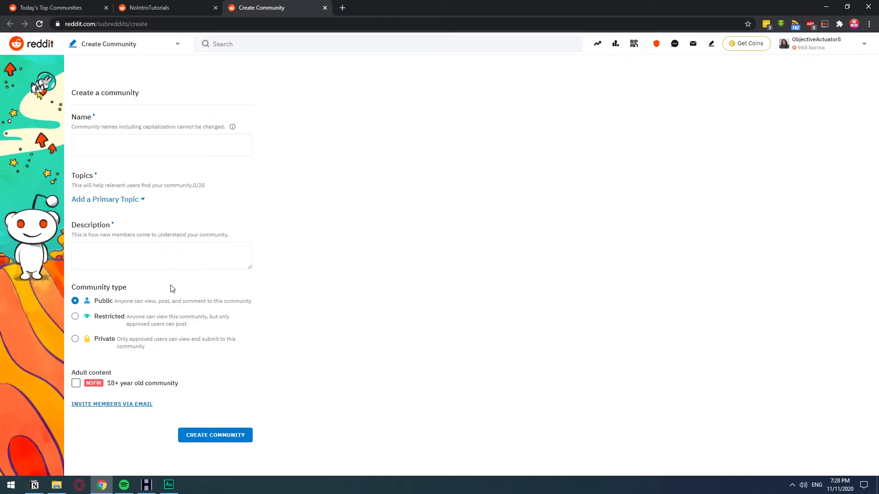
pyautogui.moveTo(115, 314)
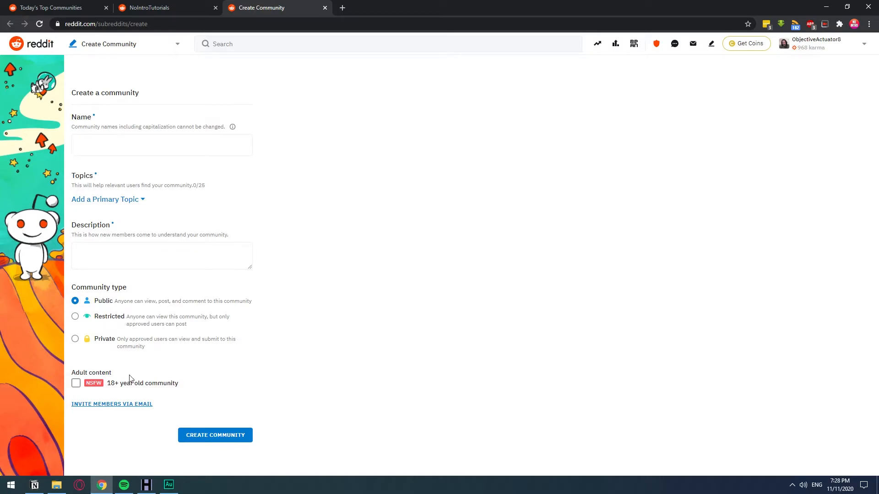
pyautogui.moveTo(255, 174)
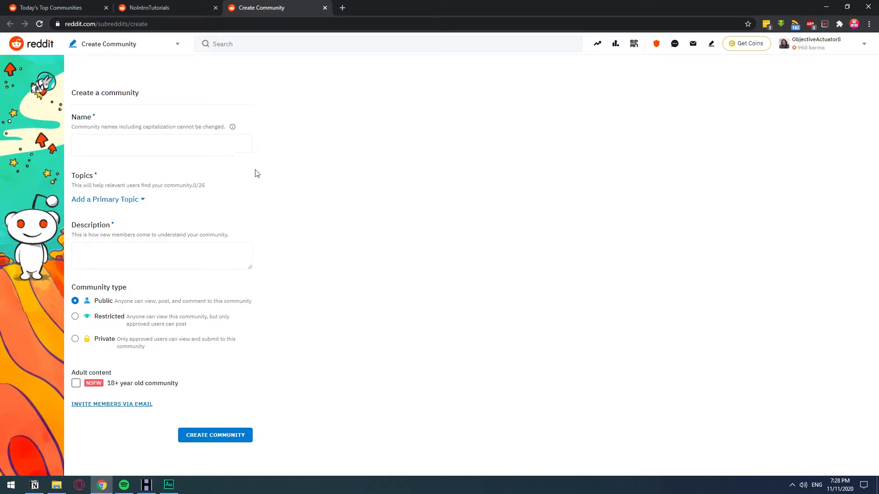
pyautogui.moveTo(759, 95)
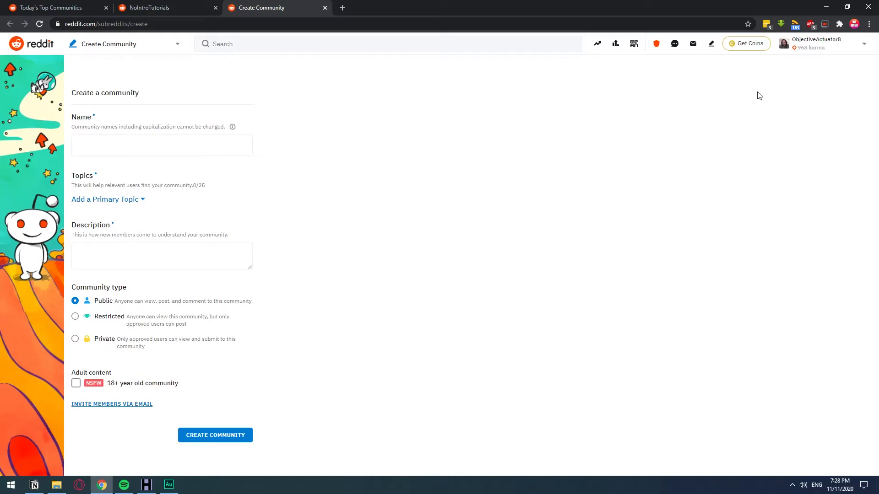